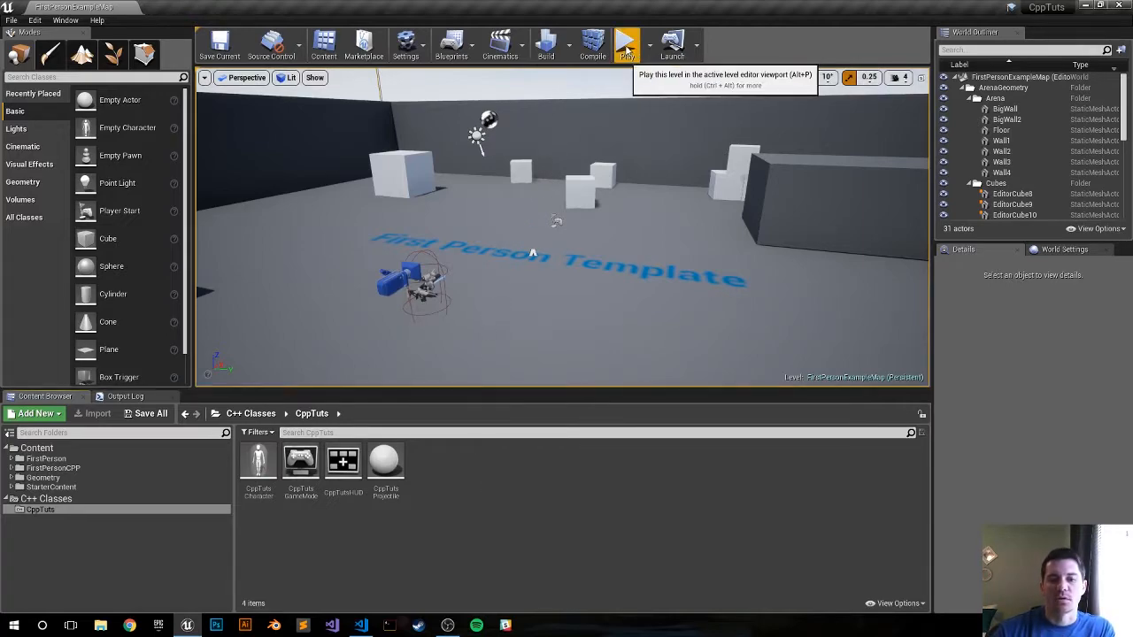
- Play-test the first-person level in the editor viewport, then stop playing
{"action": "left_click", "coordinate": [626, 43]}
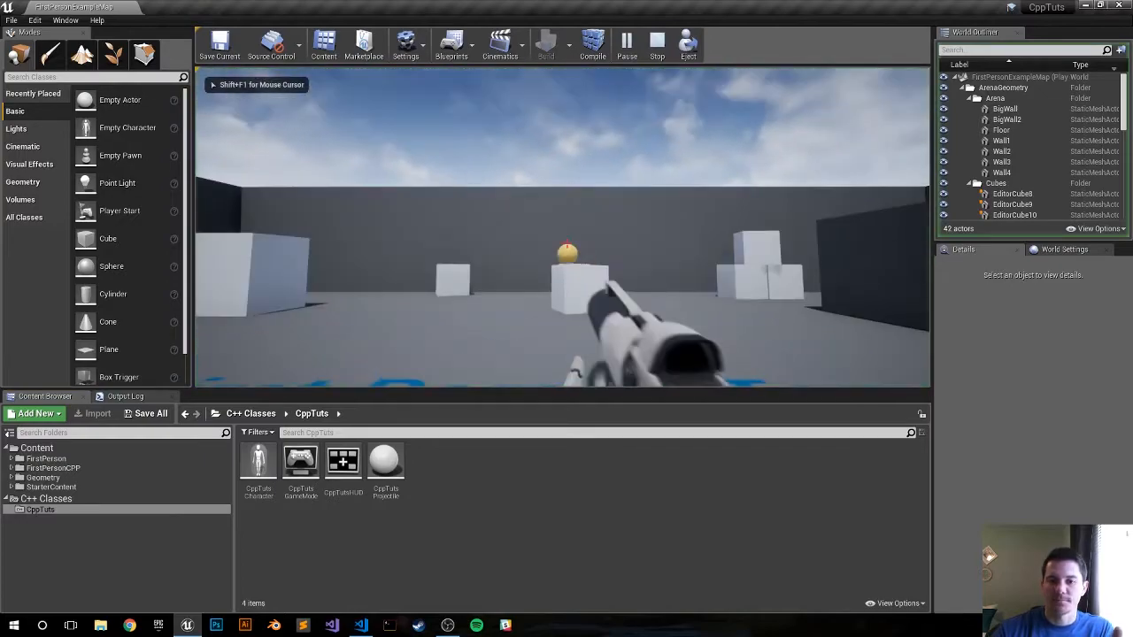
{"action": "left_click", "coordinate": [655, 42]}
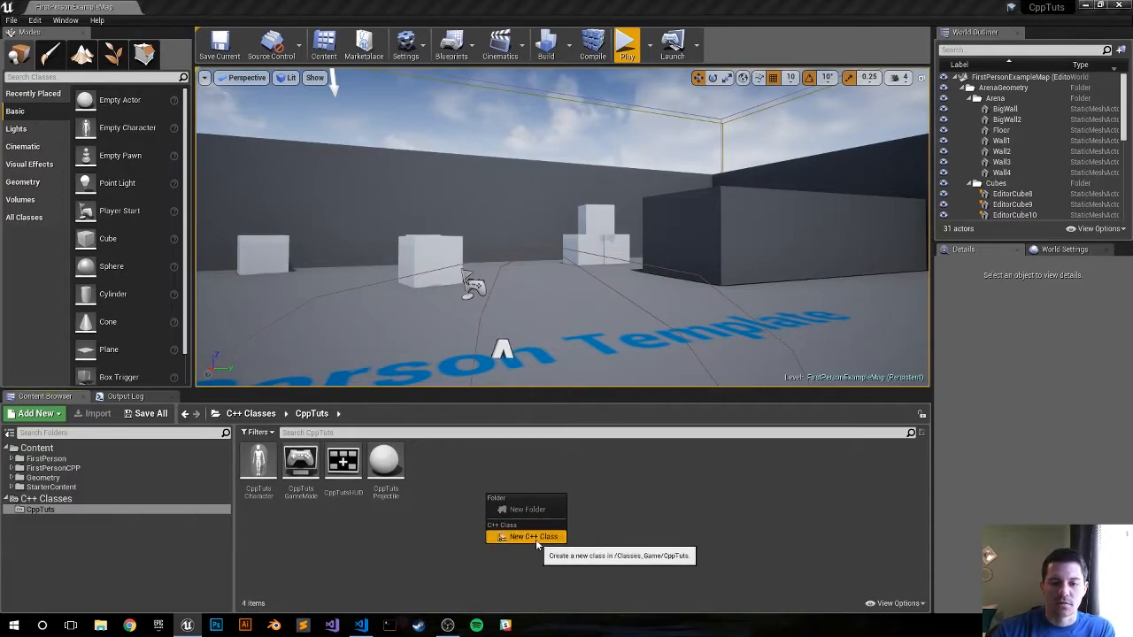
- Start a new C++ class, list all parent classes and filter them by 'trigger'
{"action": "left_click", "coordinate": [531, 536]}
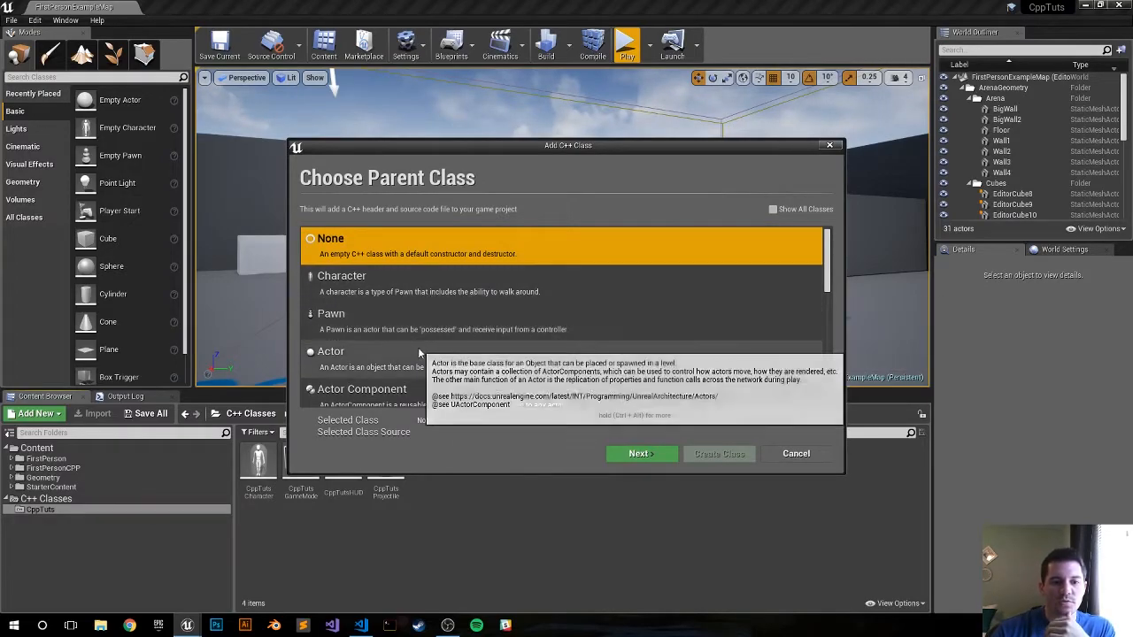
{"action": "mouse_move", "coordinate": [418, 329]}
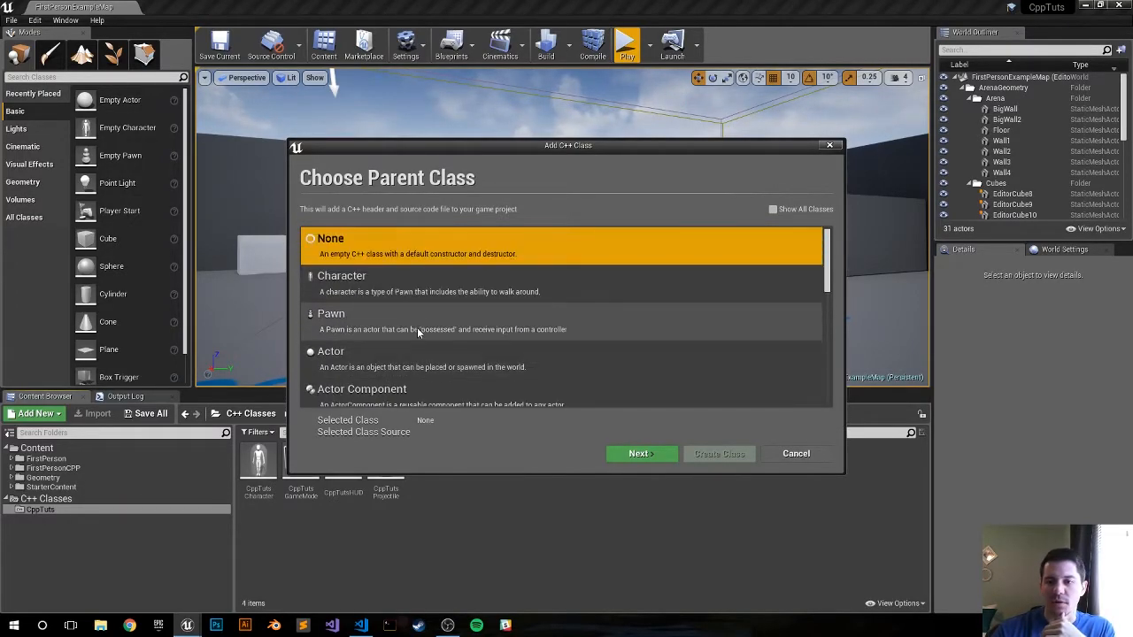
{"action": "left_click", "coordinate": [771, 209]}
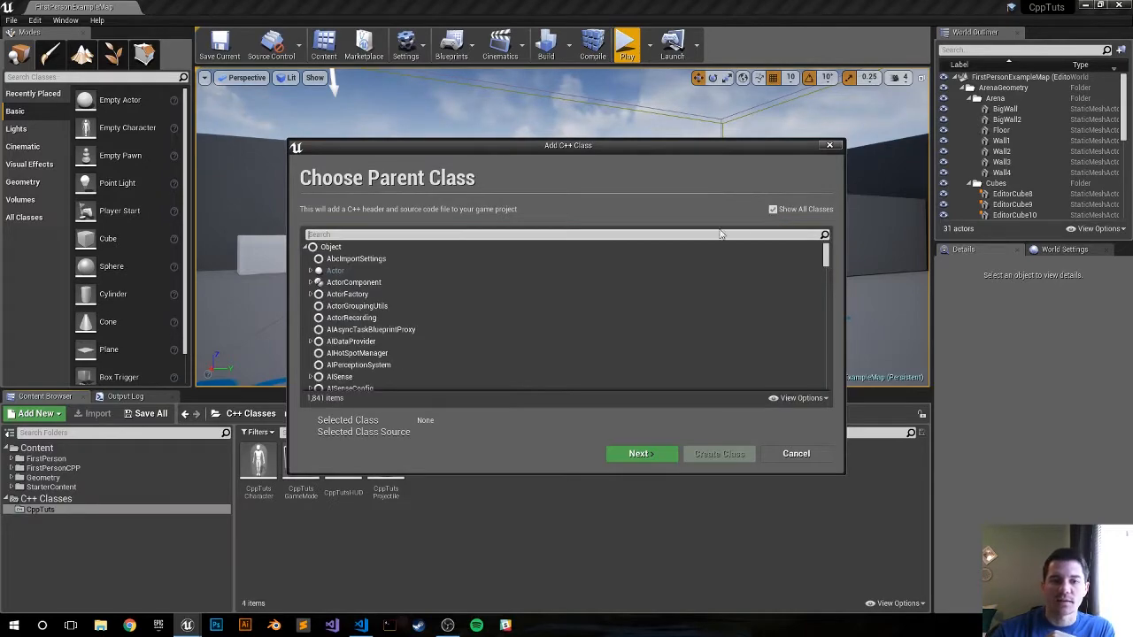
{"action": "mouse_move", "coordinate": [644, 220]}
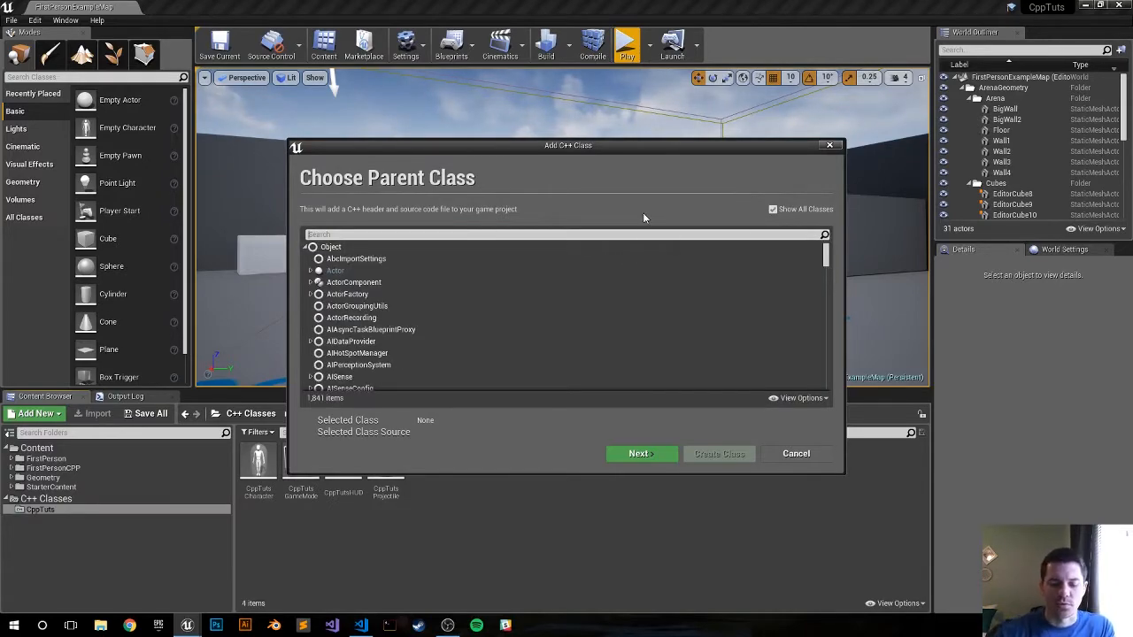
{"action": "type", "text": "trigger"}
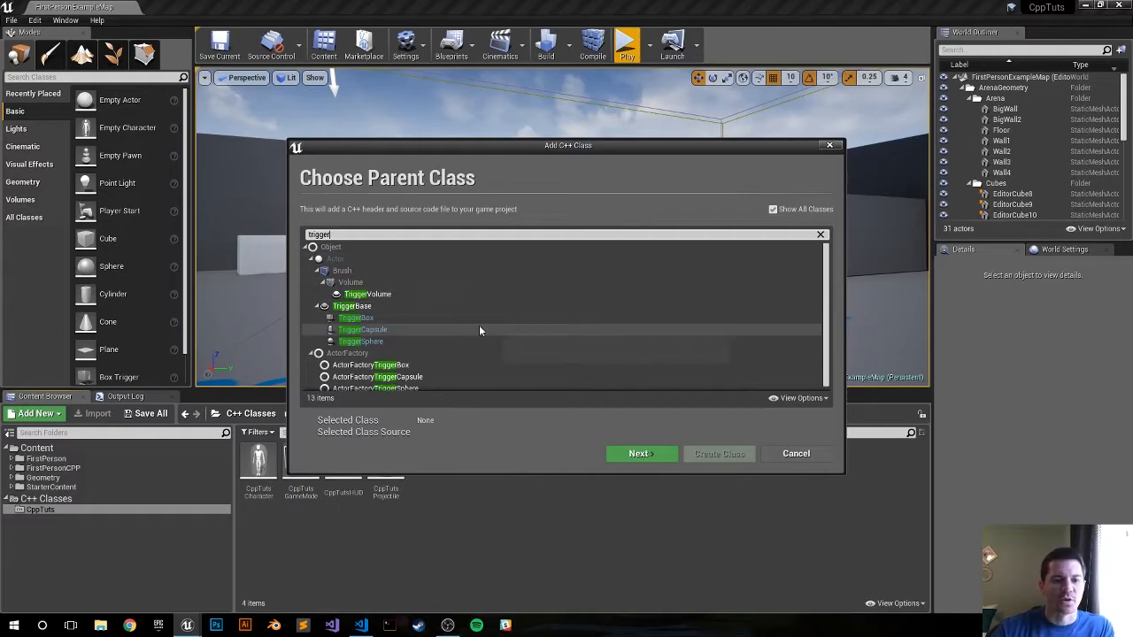
{"action": "mouse_move", "coordinate": [517, 405]}
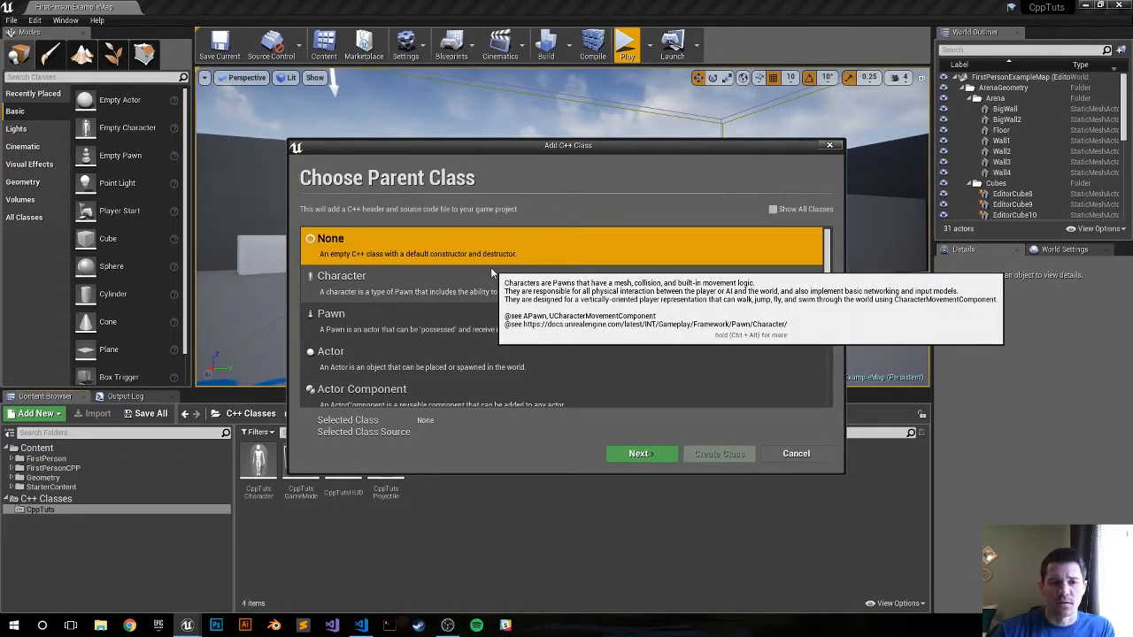
{"action": "mouse_move", "coordinate": [433, 365]}
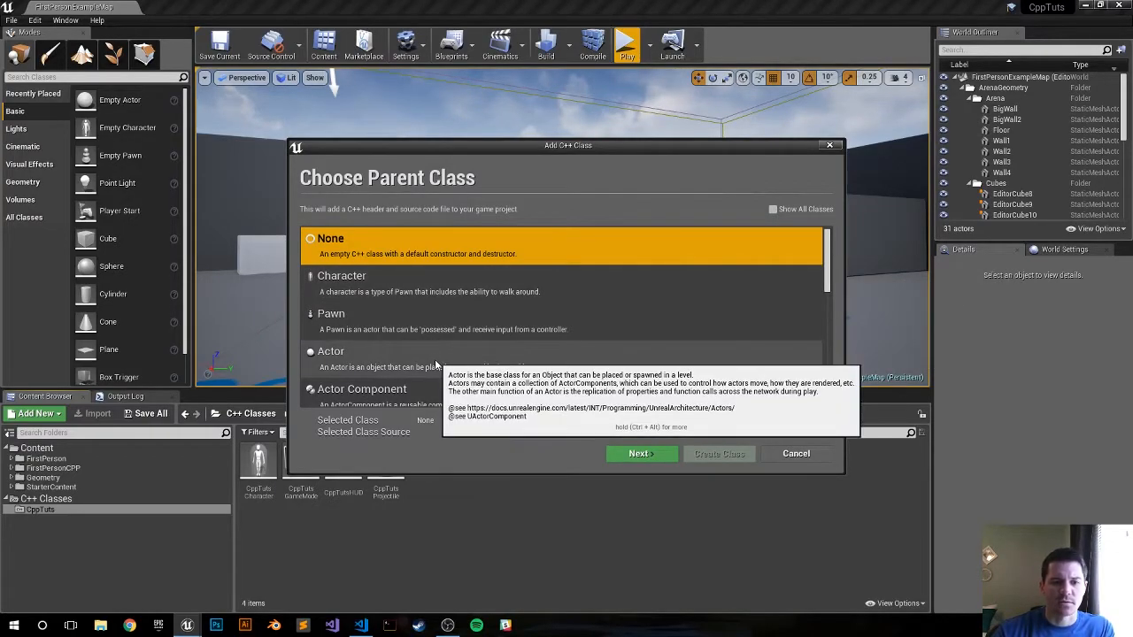
- Create an Actor-derived class named MyCPPActor and begin compiling it
{"action": "left_click", "coordinate": [641, 453]}
{"action": "type", "text": "MyCPP"}
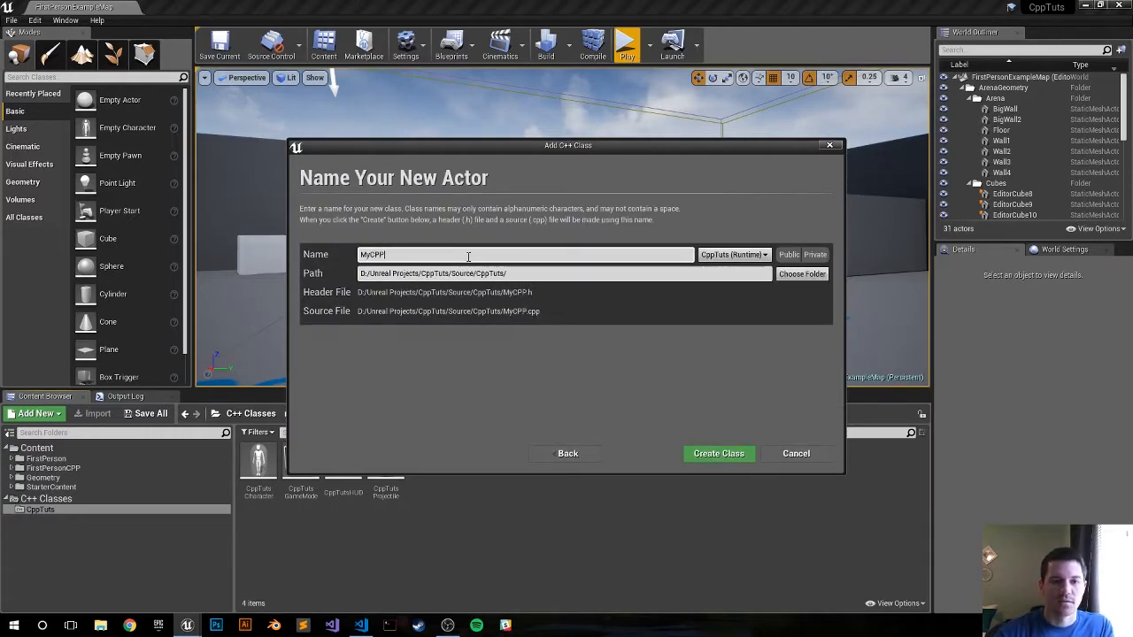
{"action": "type", "text": "Actor"}
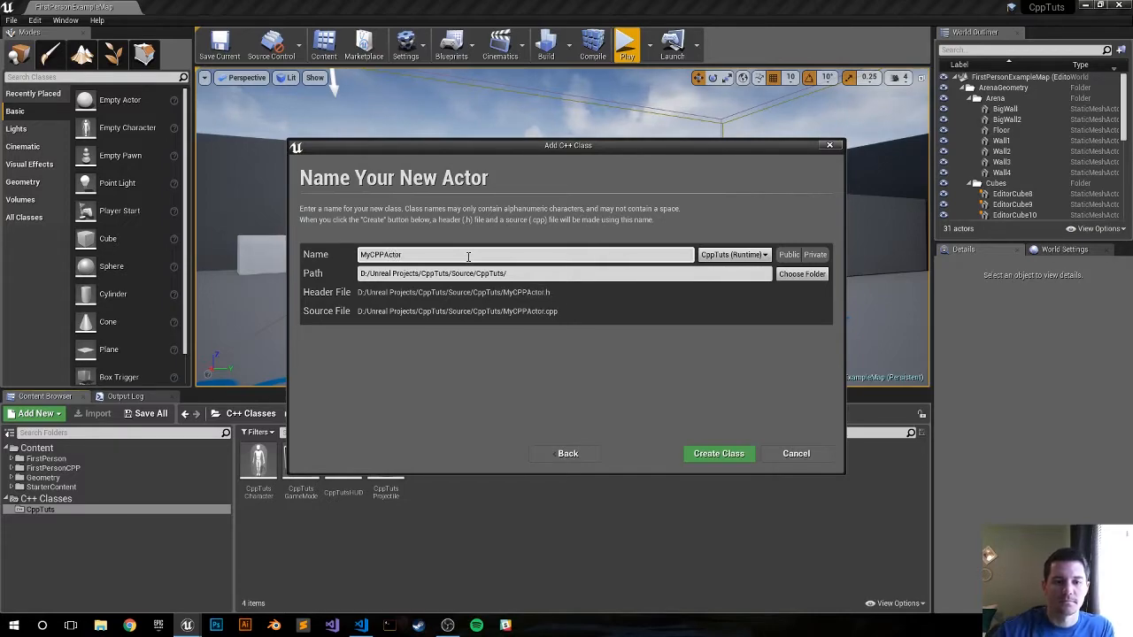
{"action": "left_click", "coordinate": [718, 453]}
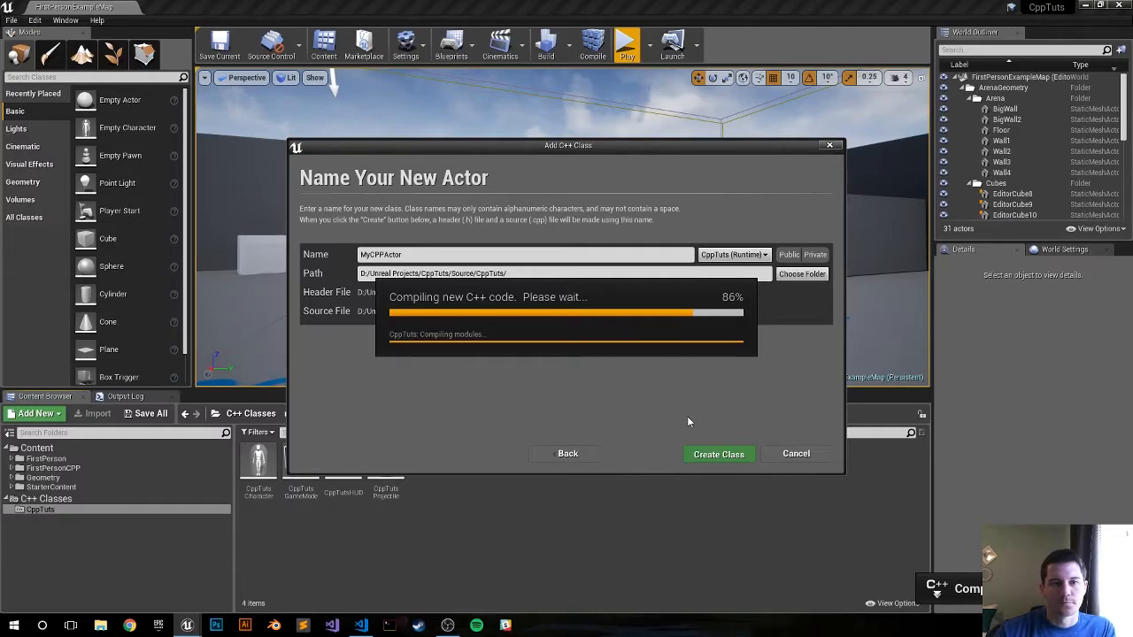
{"action": "mouse_move", "coordinate": [699, 431]}
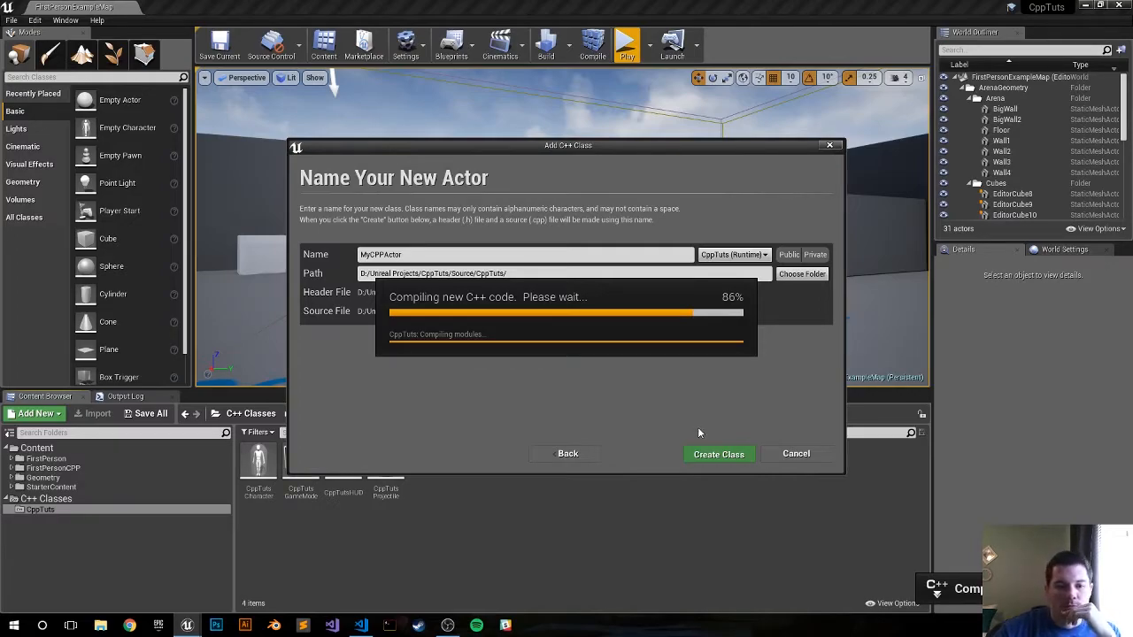
{"action": "mouse_move", "coordinate": [652, 425]}
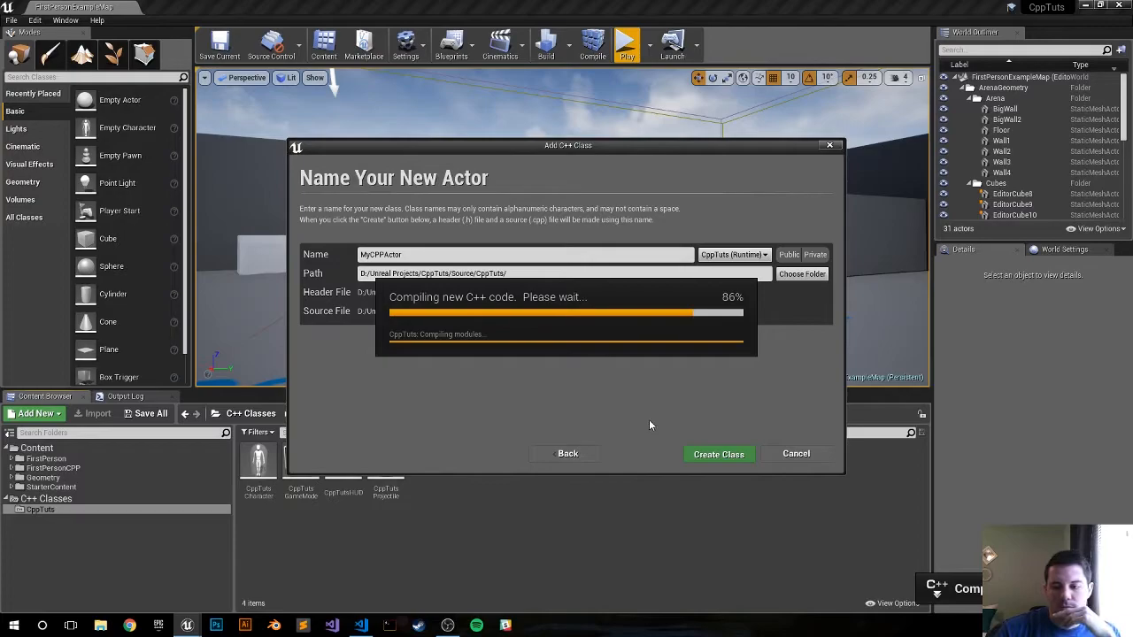
{"action": "mouse_move", "coordinate": [659, 420]}
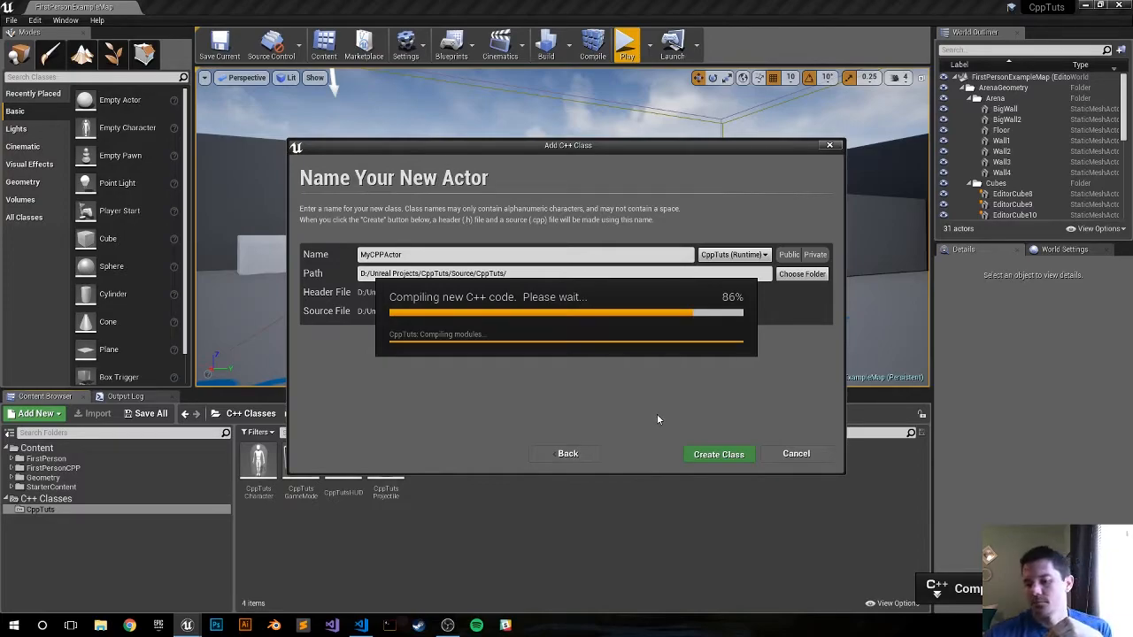